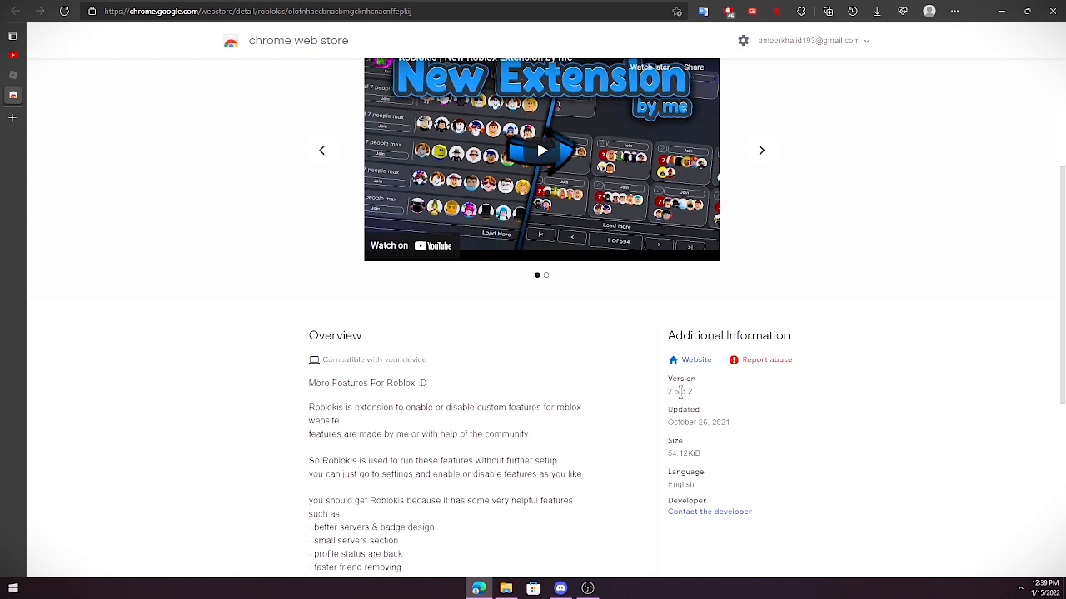
Leave the Roblokis Chrome Web Store listing for the Roblox home page
{"action": "left_click", "coordinate": [759, 150]}
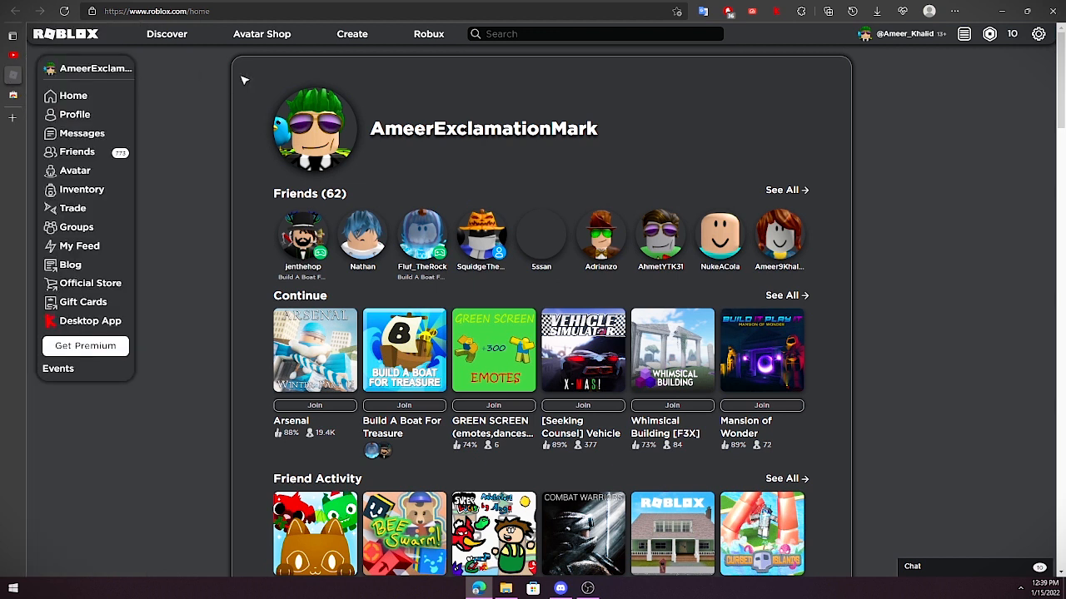
{"action": "mouse_move", "coordinate": [892, 172]}
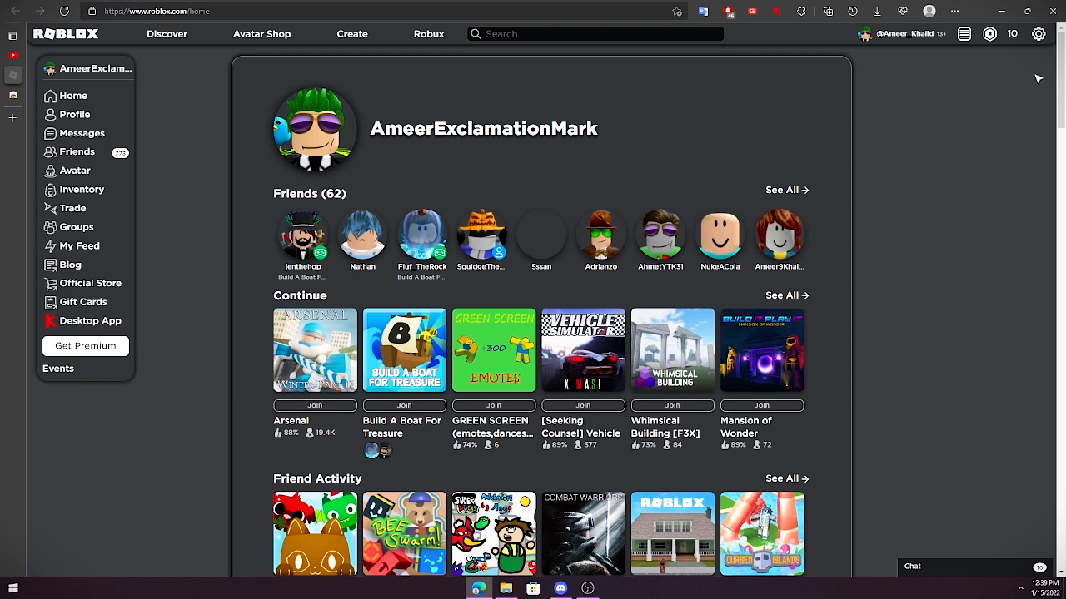
Show the Roblokis extension popup over the Roblox home page
{"action": "left_click", "coordinate": [1039, 33]}
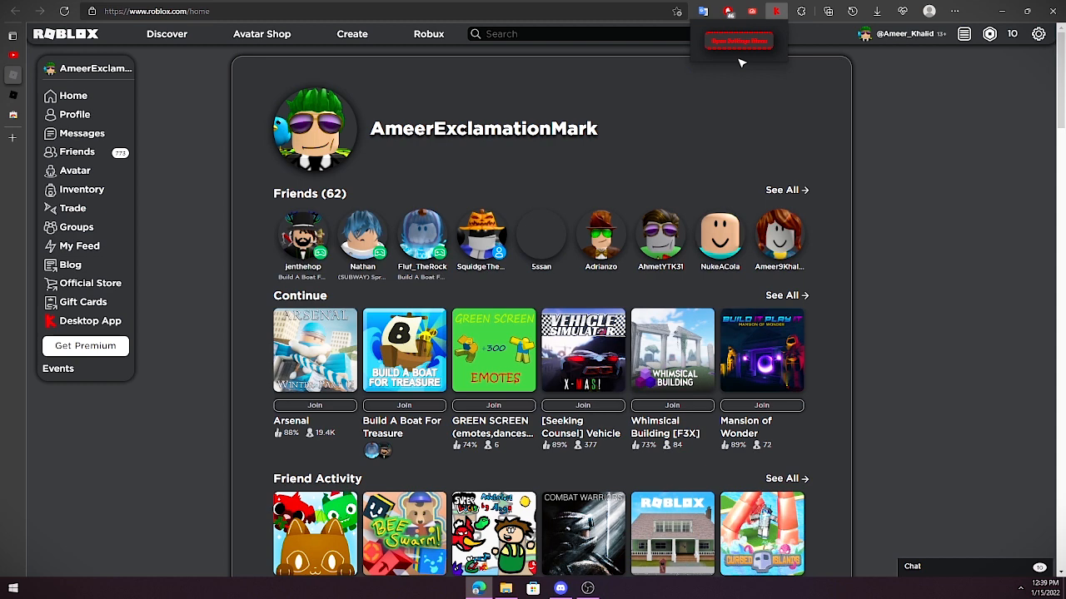
Read the Roblokis About page's feature overview, then show the All settings section
{"action": "left_click", "coordinate": [738, 40]}
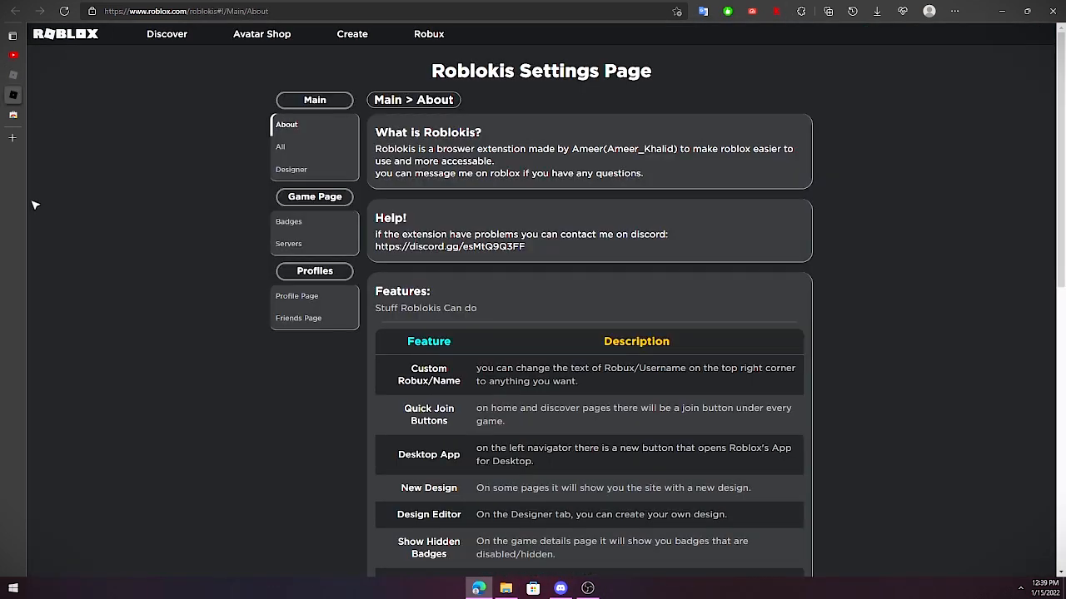
{"action": "mouse_move", "coordinate": [391, 516]}
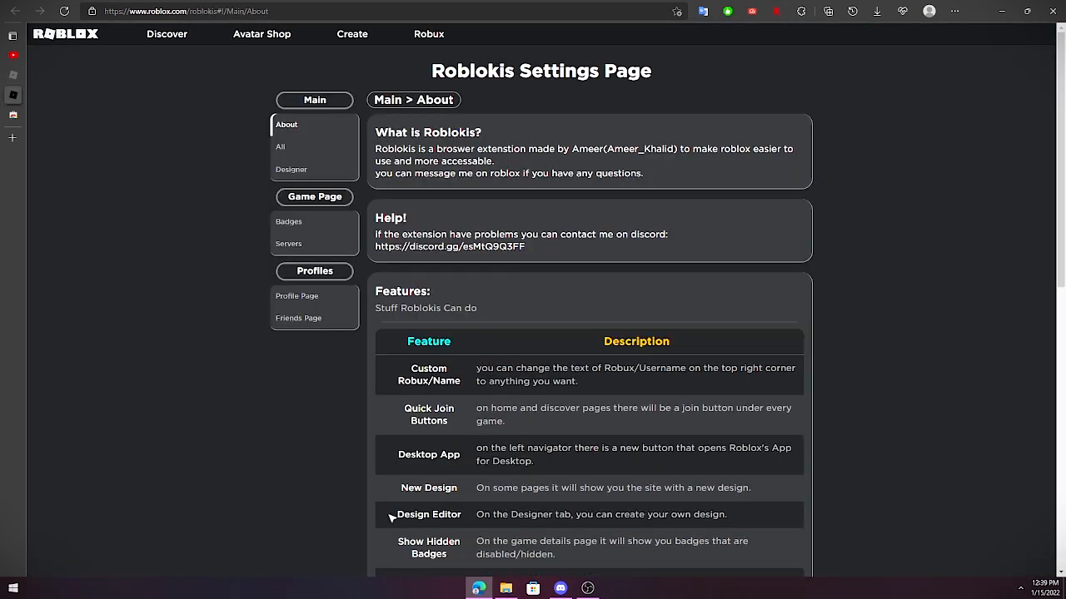
{"action": "double_click", "coordinate": [413, 514]}
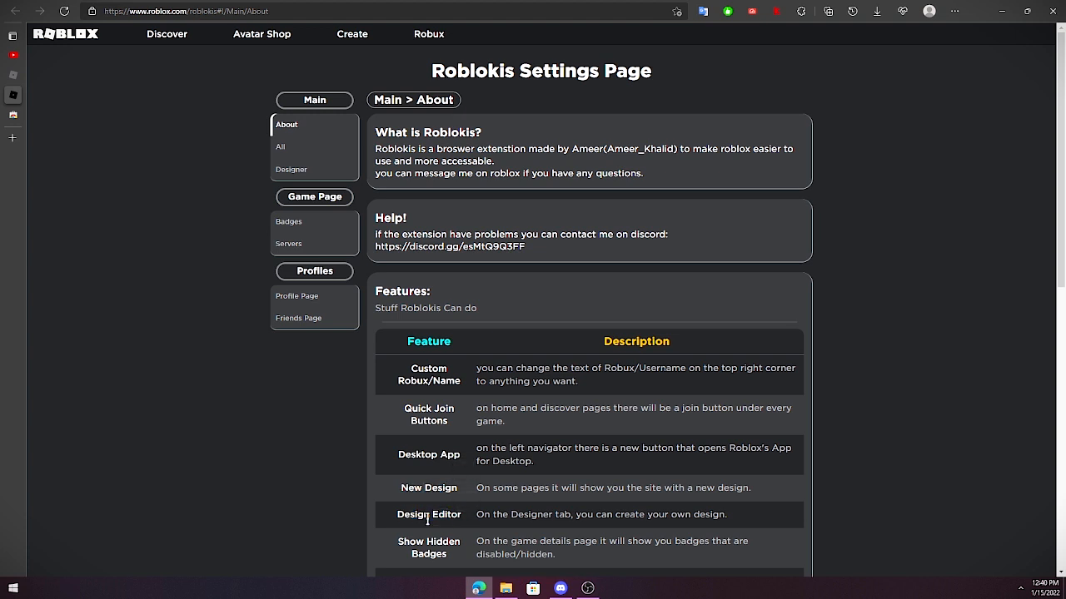
{"action": "double_click", "coordinate": [380, 233]}
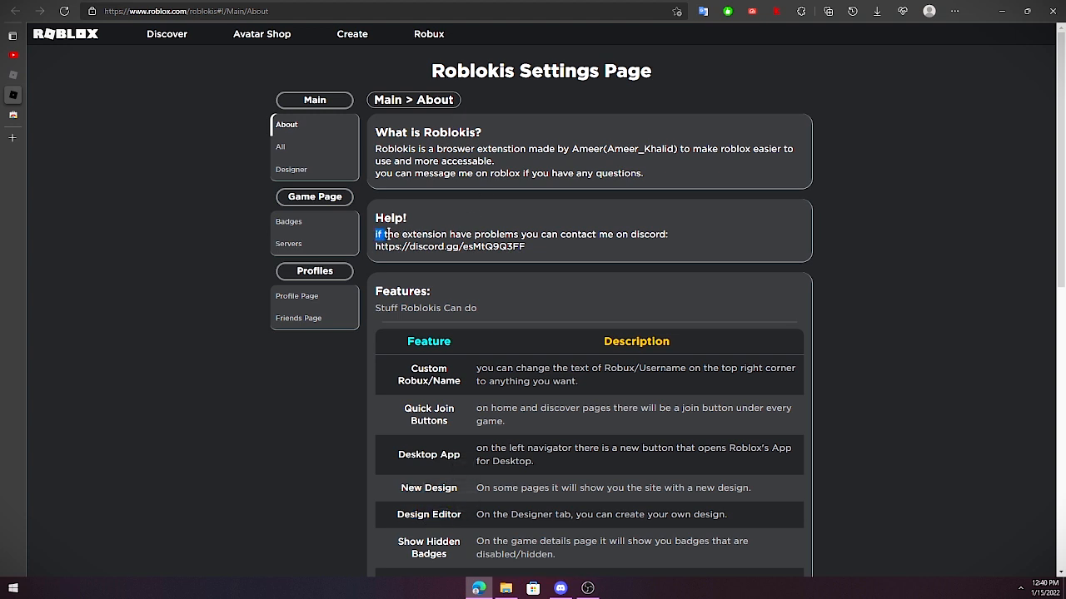
{"action": "left_click_drag", "start_coordinate": [376, 233], "coordinate": [616, 233]}
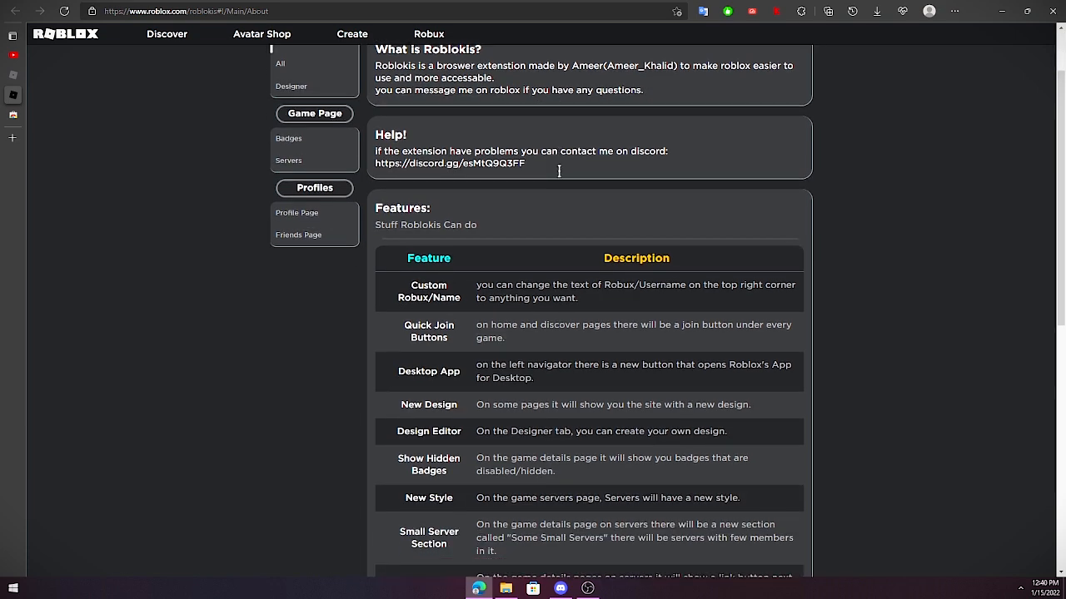
{"action": "scroll", "scroll_direction": "down", "scroll_amount": 3}
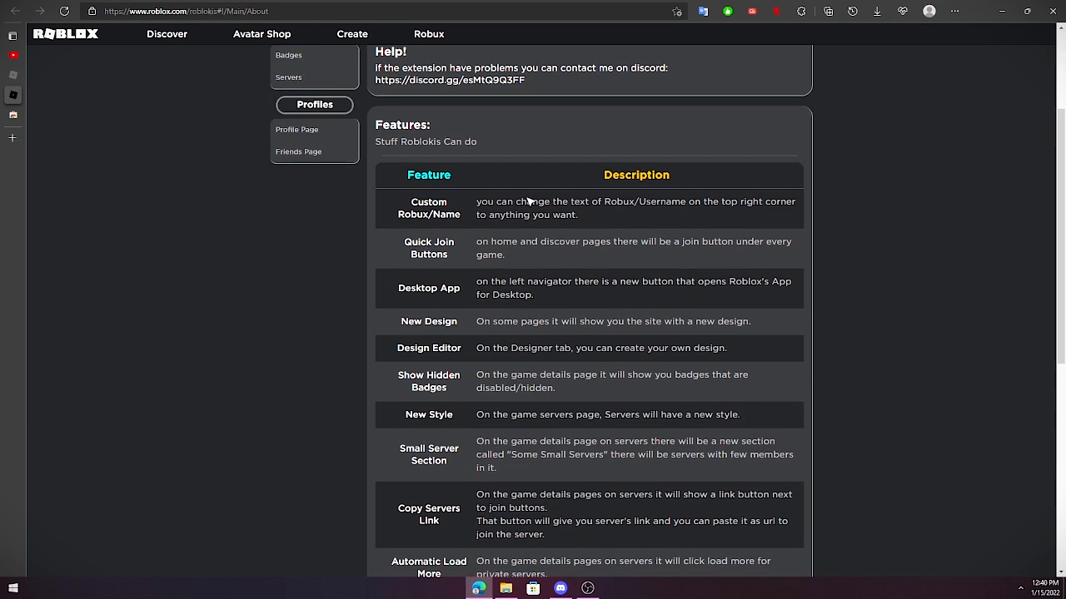
{"action": "left_click", "coordinate": [280, 146]}
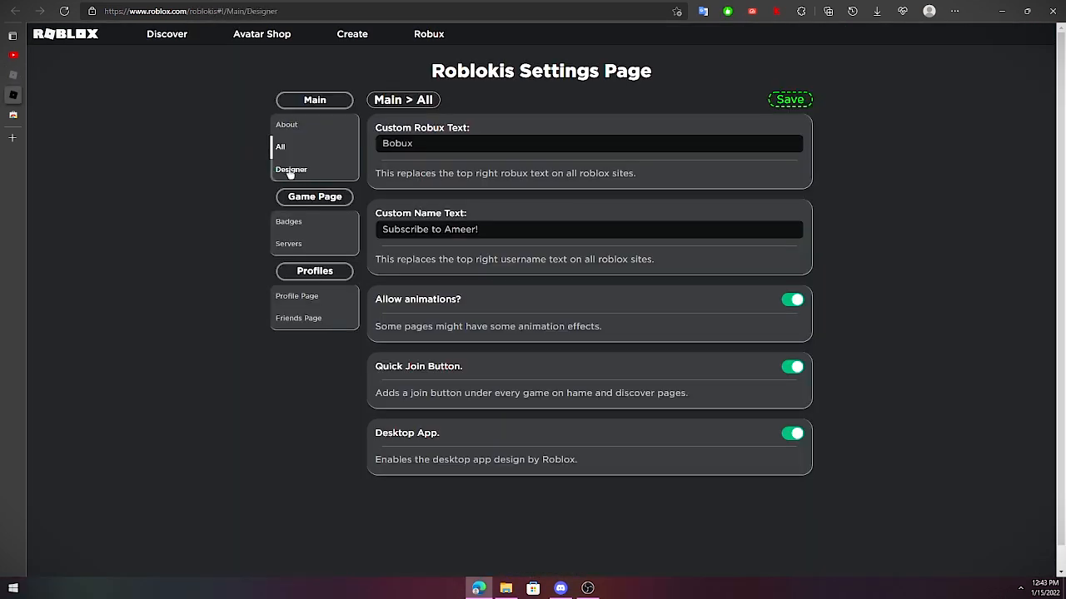
In the Designer's first slot, create a theme named 'Hello' with description 'Youtube'
{"action": "left_click", "coordinate": [289, 170]}
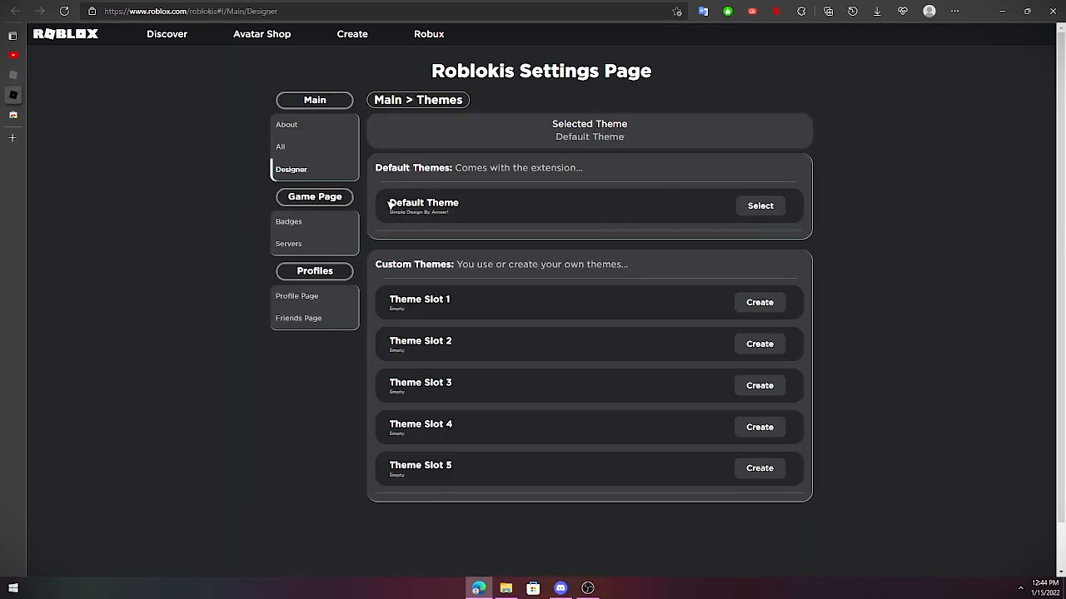
{"action": "mouse_move", "coordinate": [556, 154]}
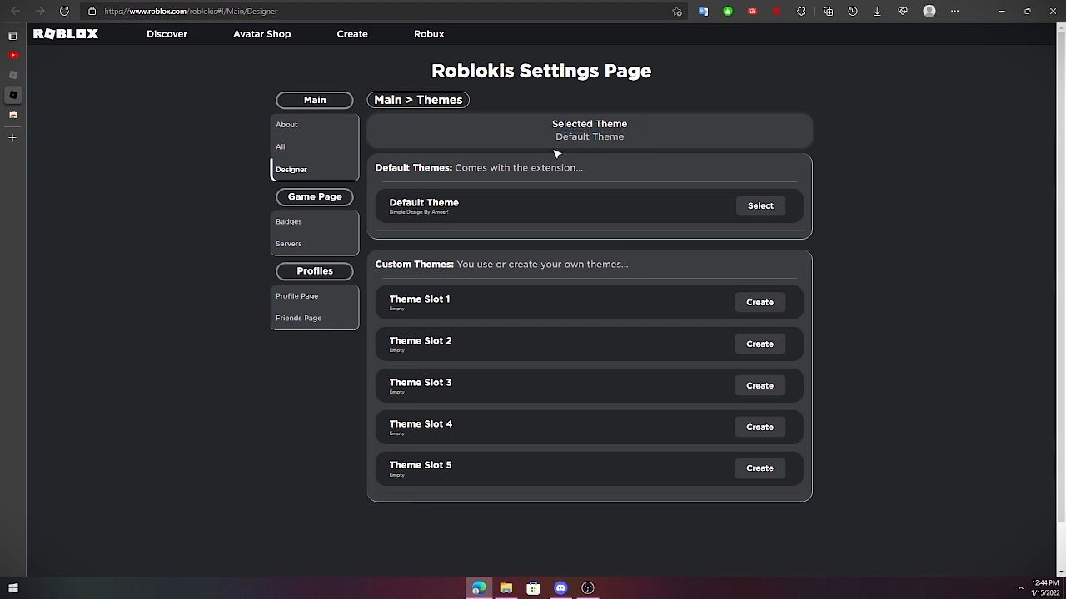
{"action": "left_click", "coordinate": [759, 303]}
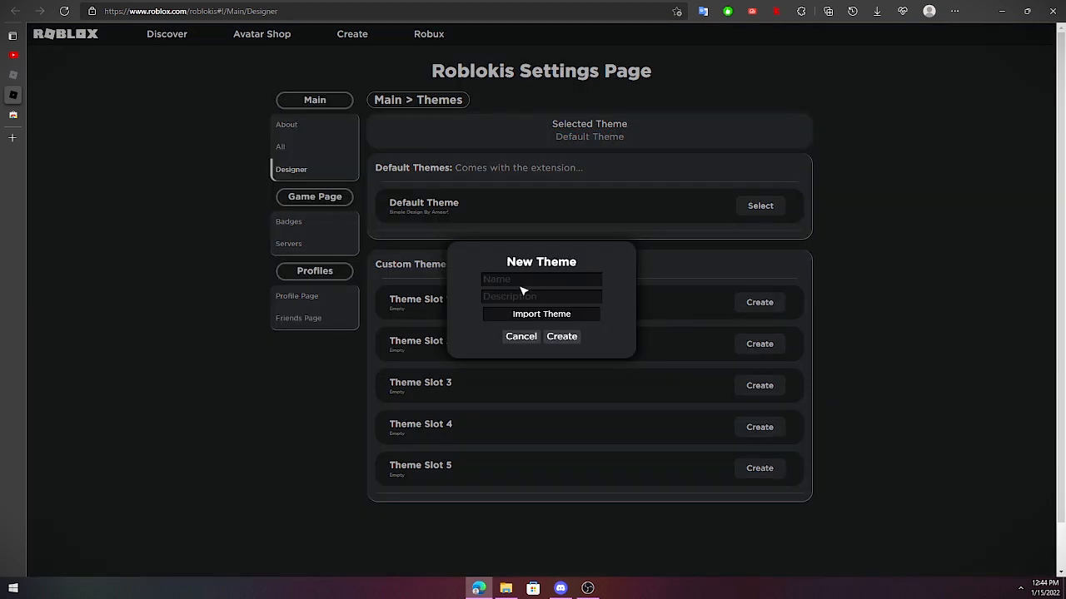
{"action": "type", "text": "Hello"}
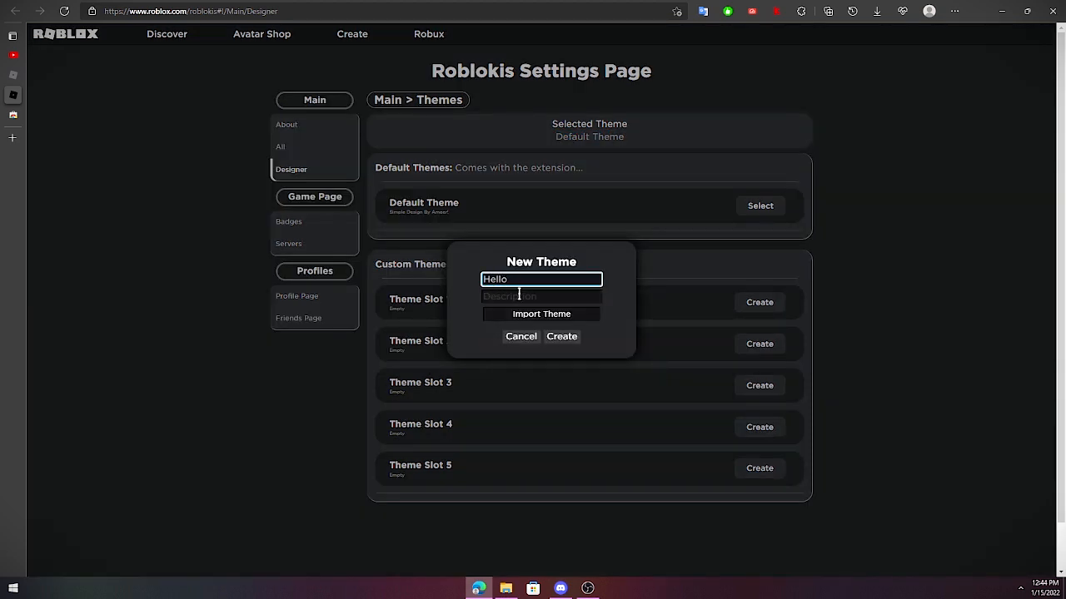
{"action": "type", "text": "Youtube"}
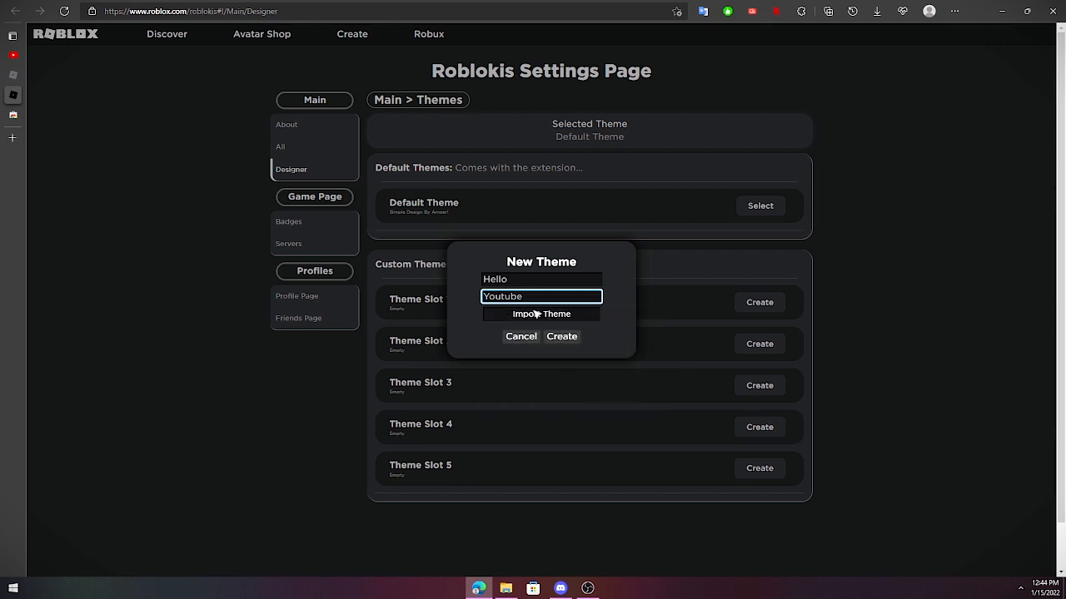
{"action": "left_click", "coordinate": [561, 337]}
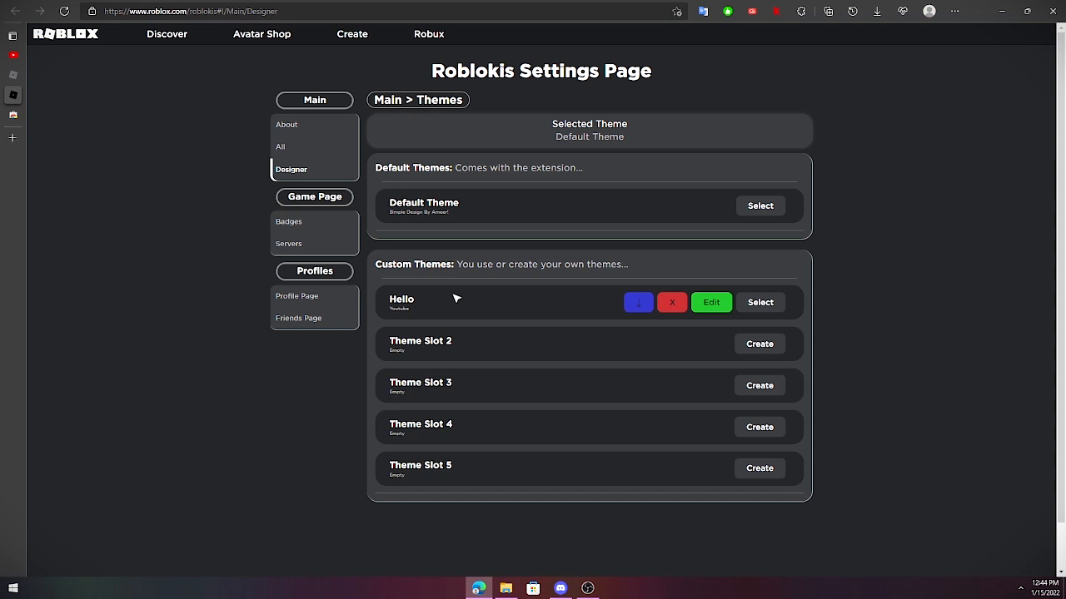
{"action": "mouse_move", "coordinate": [638, 314]}
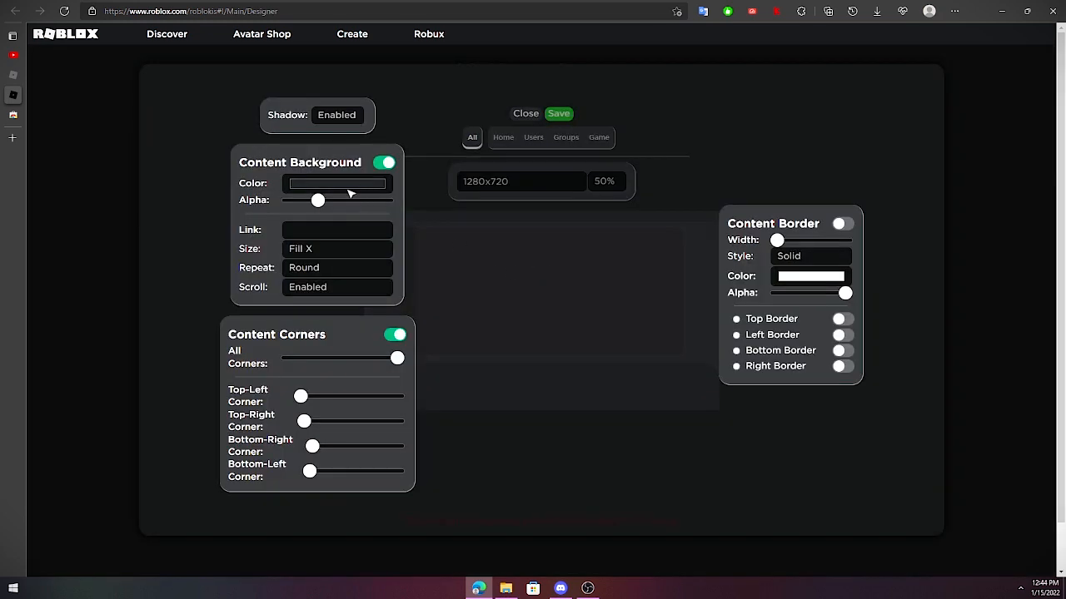
Set the YouTube banner URL as the theme background and make Hello the selected theme
{"action": "left_click", "coordinate": [842, 223]}
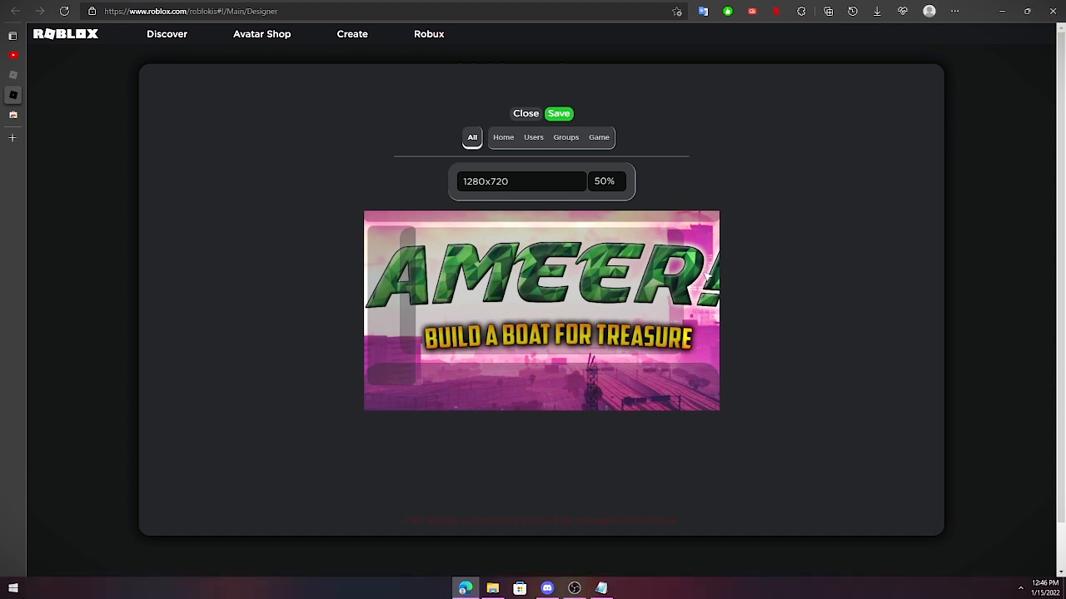
{"action": "left_click", "coordinate": [524, 113]}
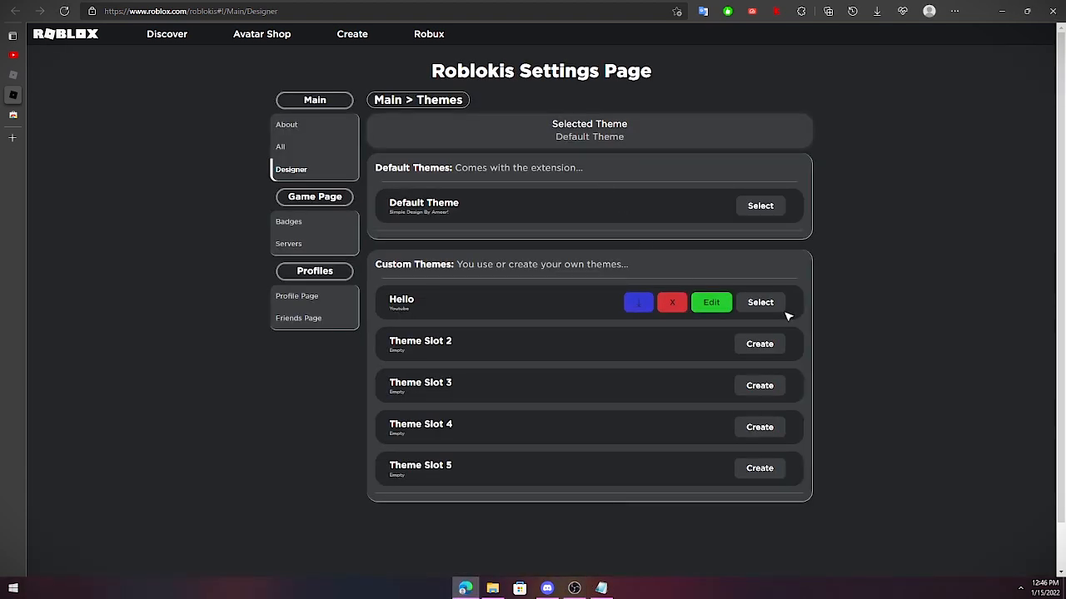
{"action": "left_click", "coordinate": [759, 303]}
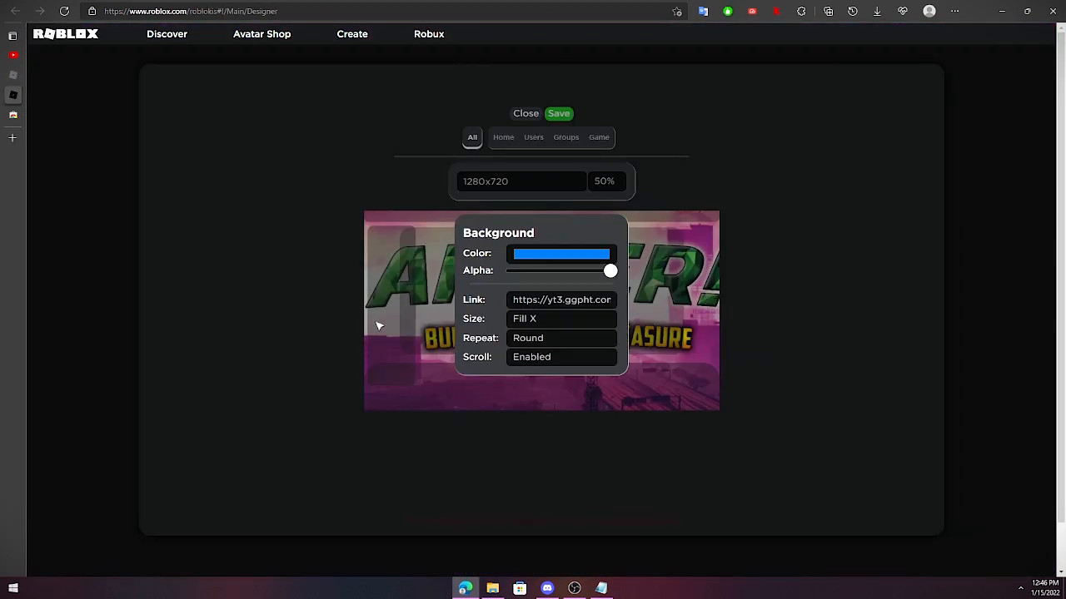
{"action": "left_click", "coordinate": [526, 113]}
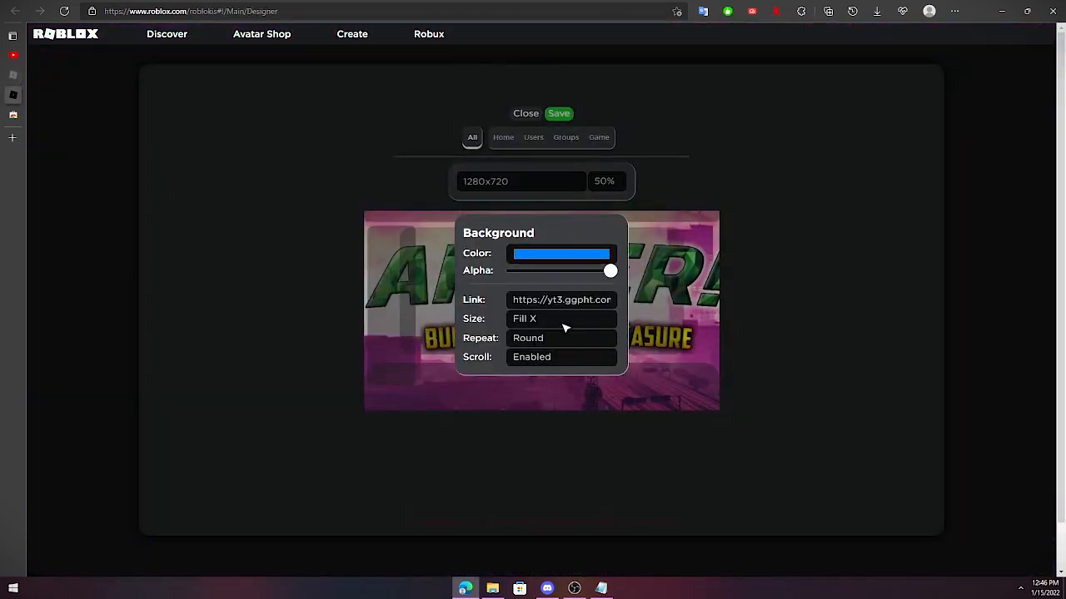
{"action": "mouse_move", "coordinate": [696, 272]}
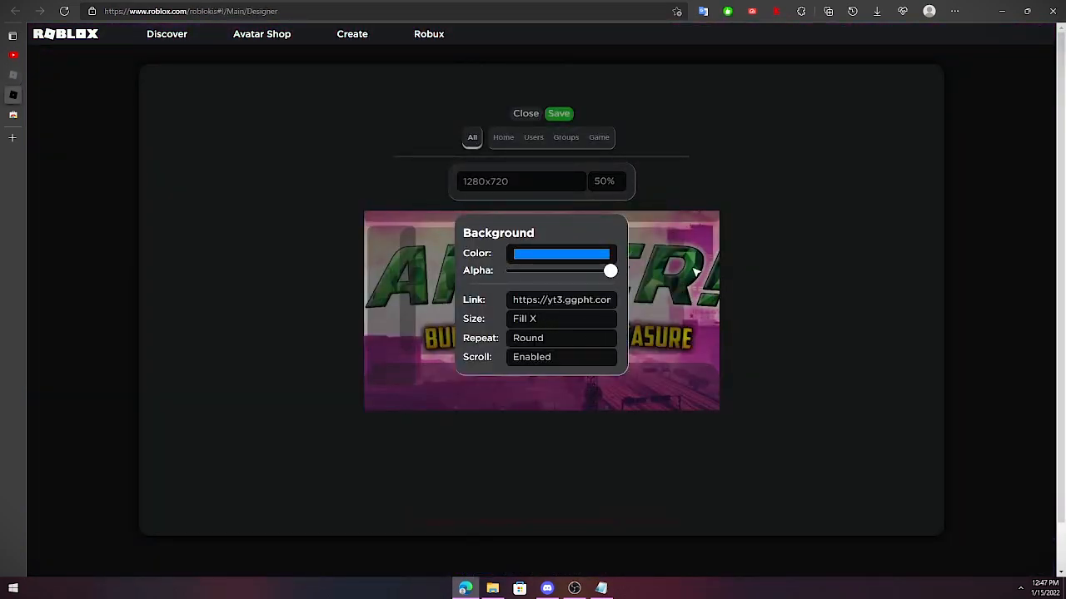
Preview the Home and All-pages layouts with the banner, then save the background settings
{"action": "left_click", "coordinate": [503, 136]}
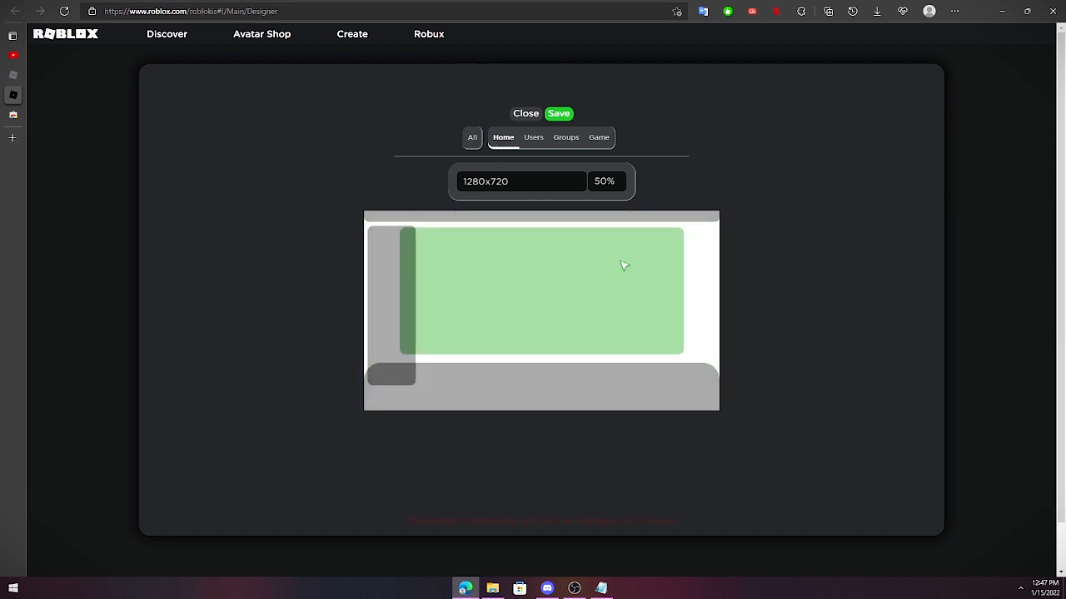
{"action": "left_click", "coordinate": [473, 137]}
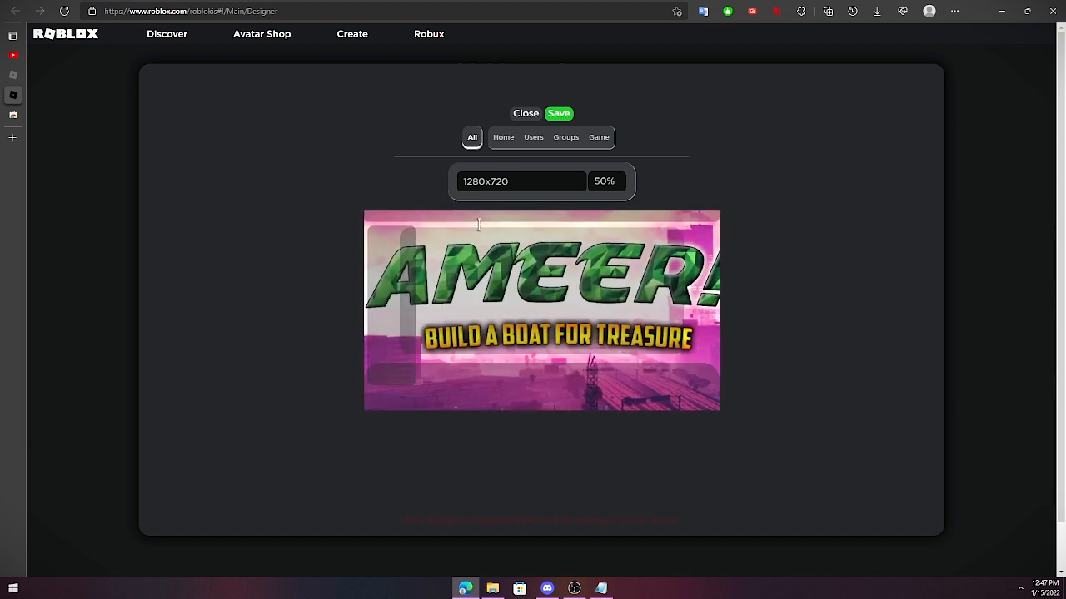
{"action": "left_click", "coordinate": [599, 136]}
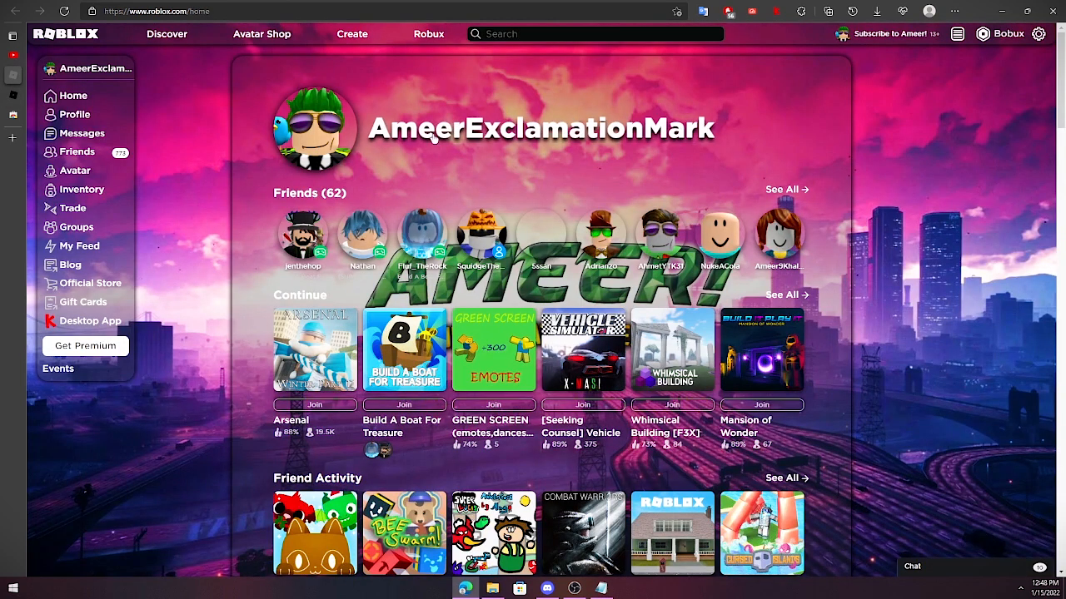
Return to the theme designer previewing the user profile layout
{"action": "left_click", "coordinate": [73, 113]}
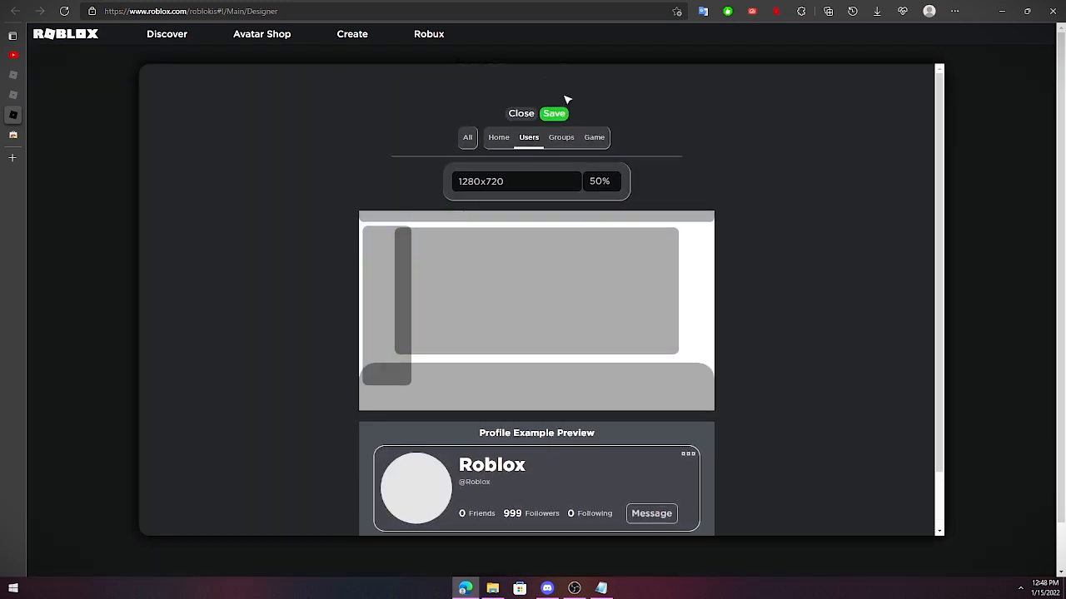
Check the banner on a profile page, then change the profile border style from Solid to Double
{"action": "left_click", "coordinate": [521, 114]}
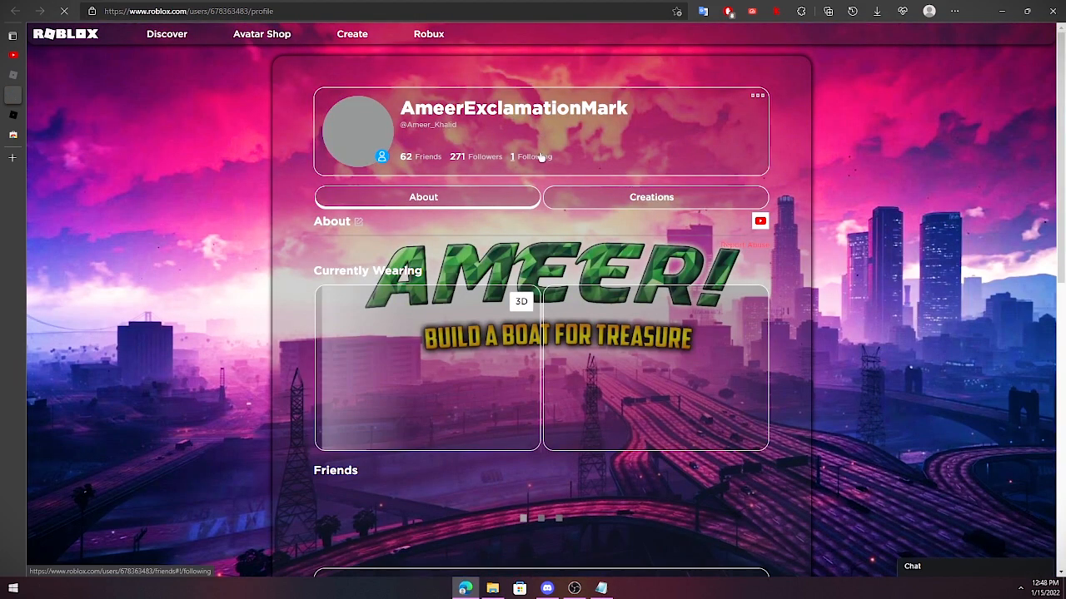
{"action": "scroll", "scroll_direction": "down", "scroll_amount": 3}
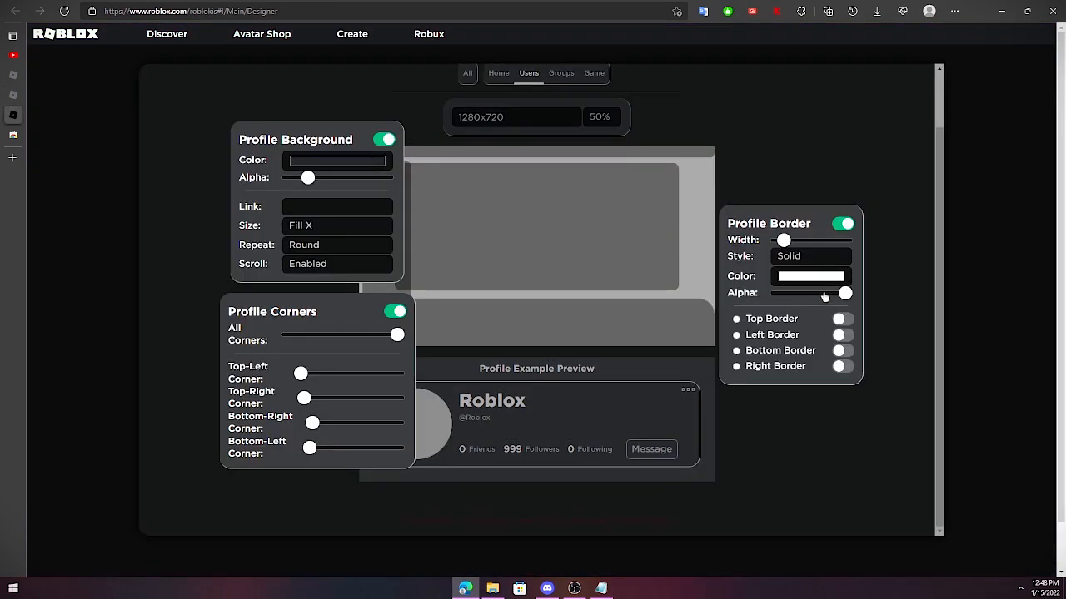
{"action": "left_click", "coordinate": [809, 256]}
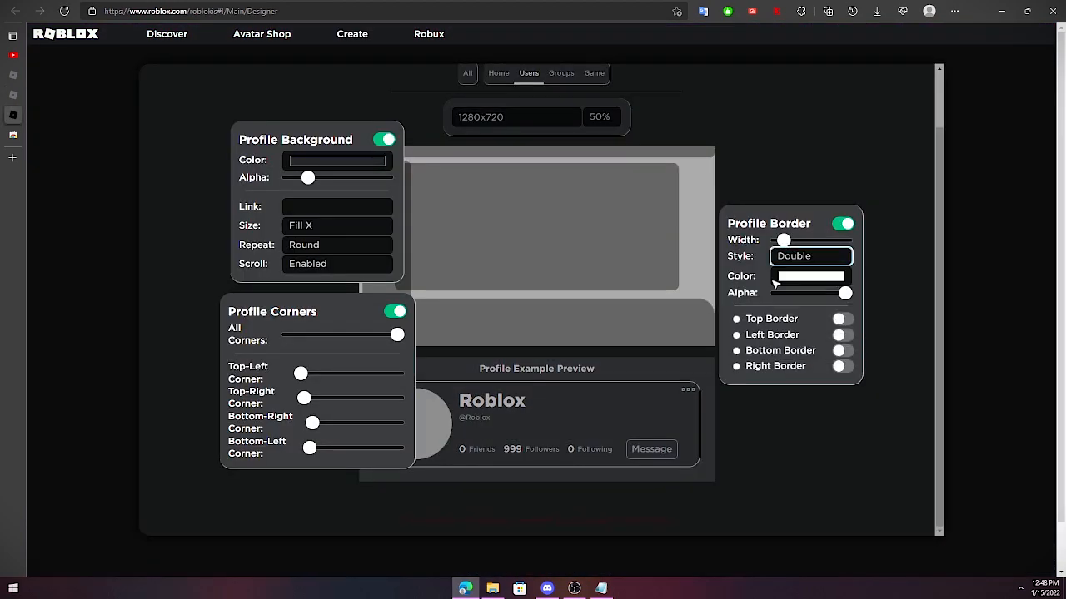
{"action": "left_click", "coordinate": [561, 74]}
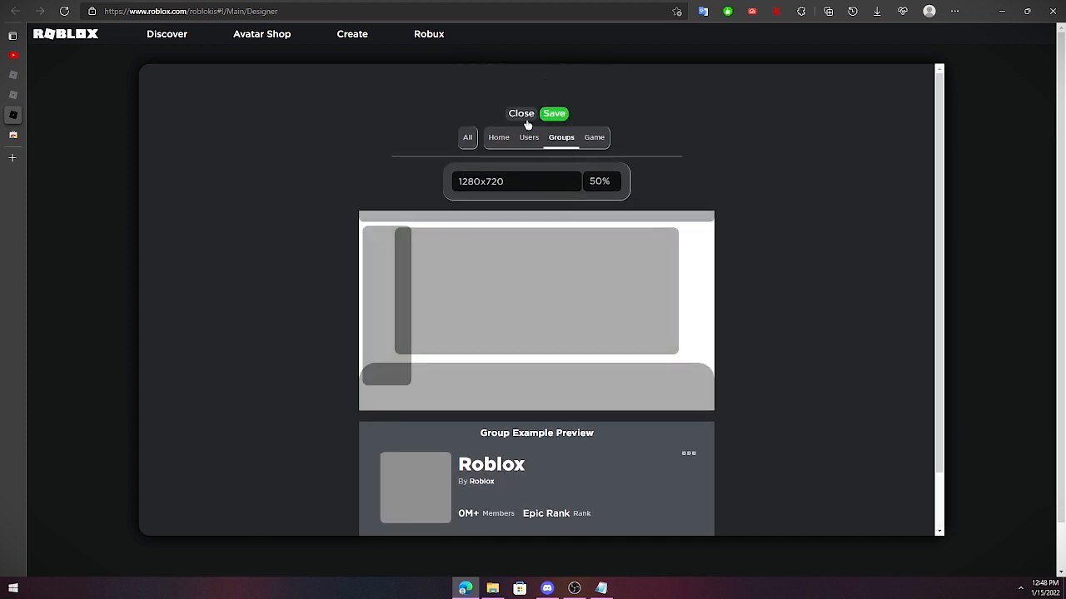
Preview game page badge and server layouts and confirm Hello shows as the selected theme
{"action": "left_click", "coordinate": [521, 113]}
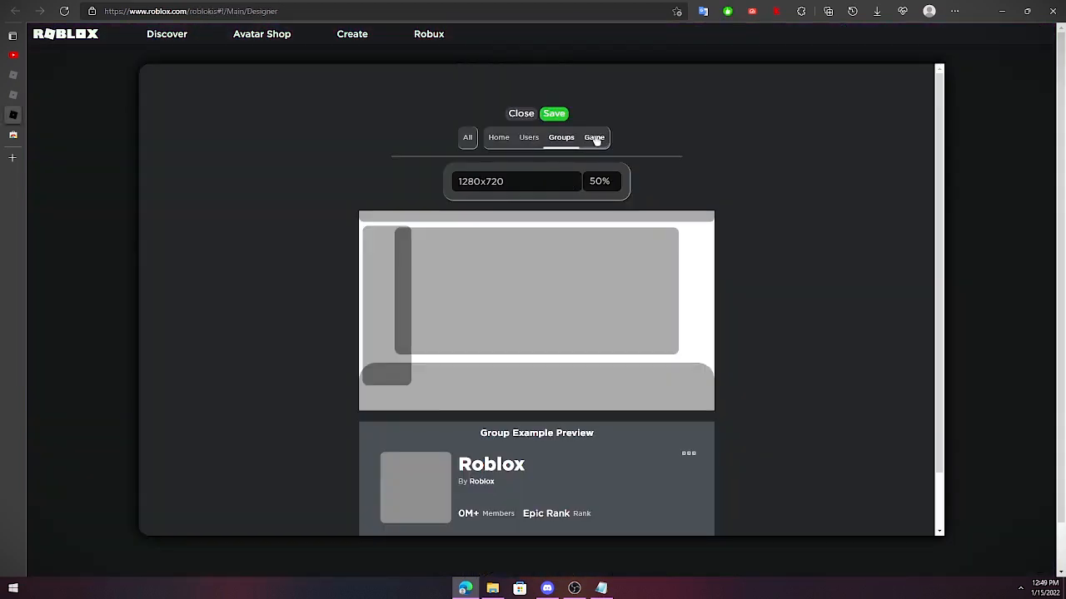
{"action": "scroll", "scroll_direction": "down", "scroll_amount": 3}
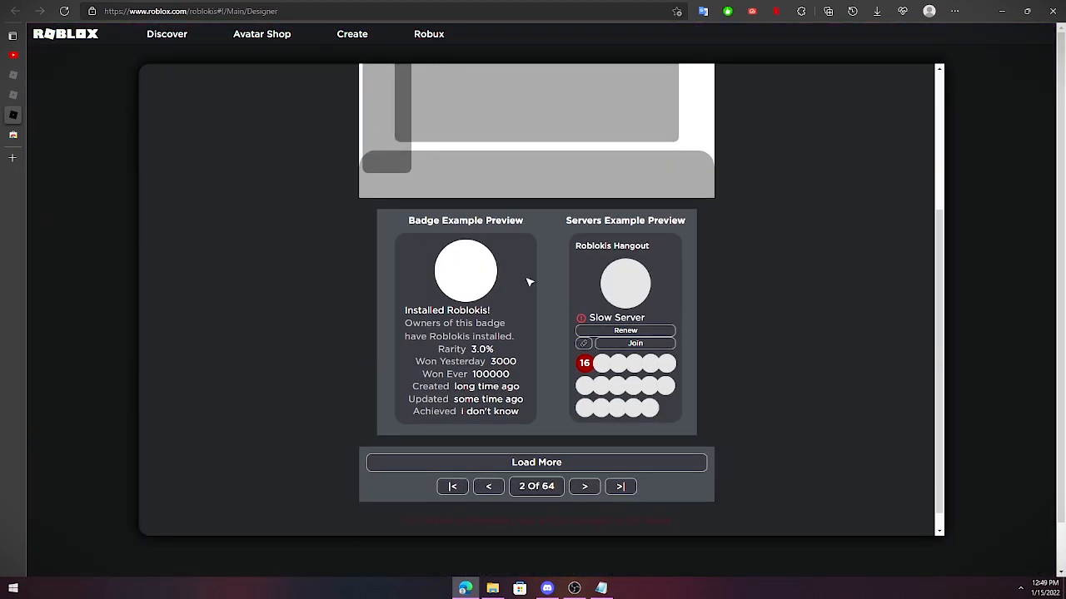
{"action": "mouse_move", "coordinate": [516, 296]}
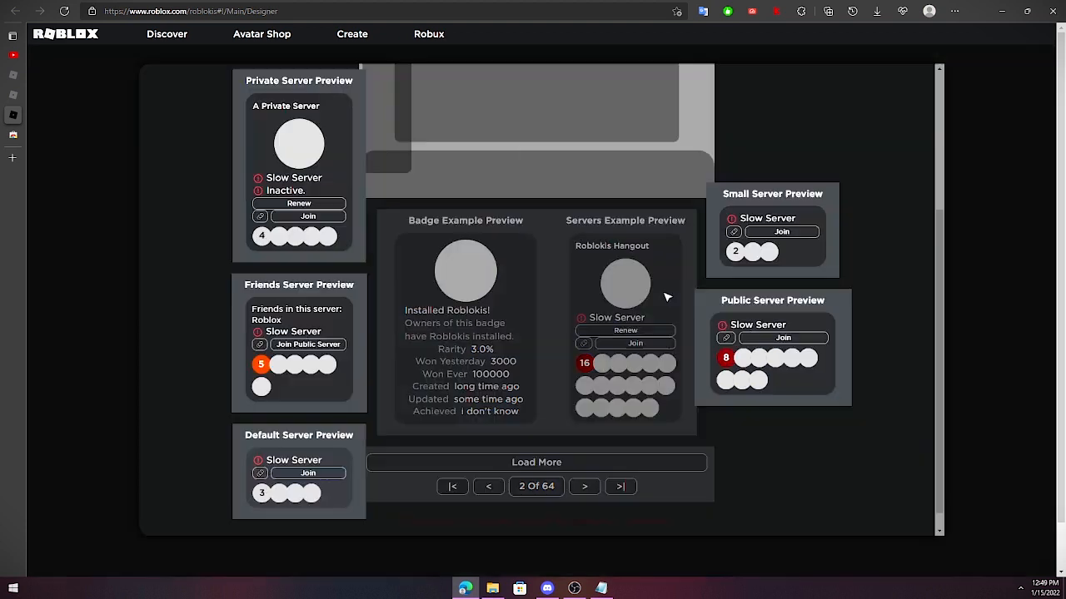
{"action": "mouse_move", "coordinate": [756, 343]}
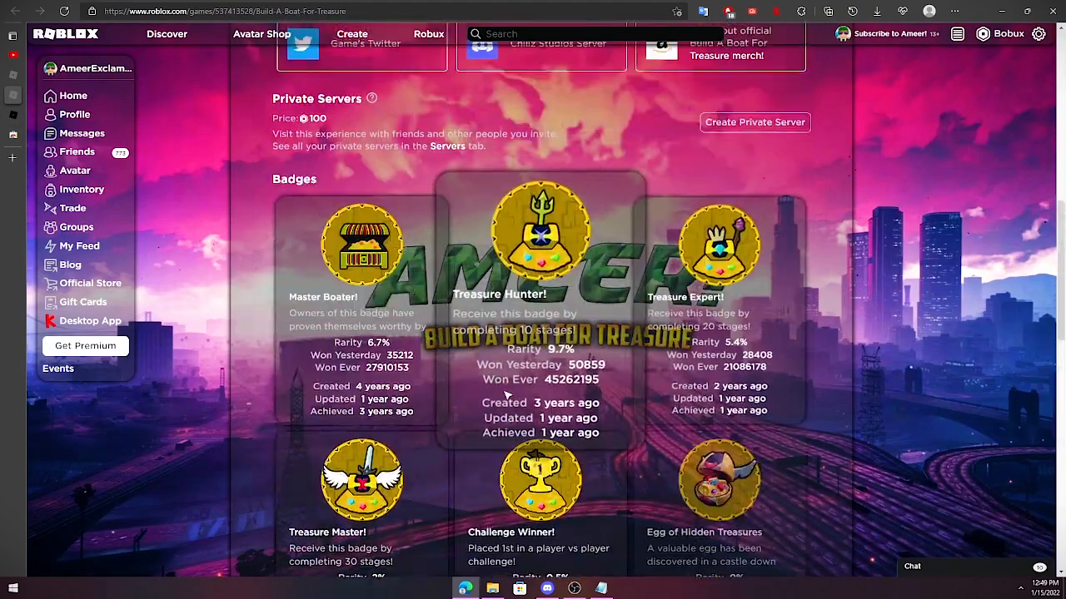
{"action": "scroll", "scroll_direction": "down", "scroll_amount": 3}
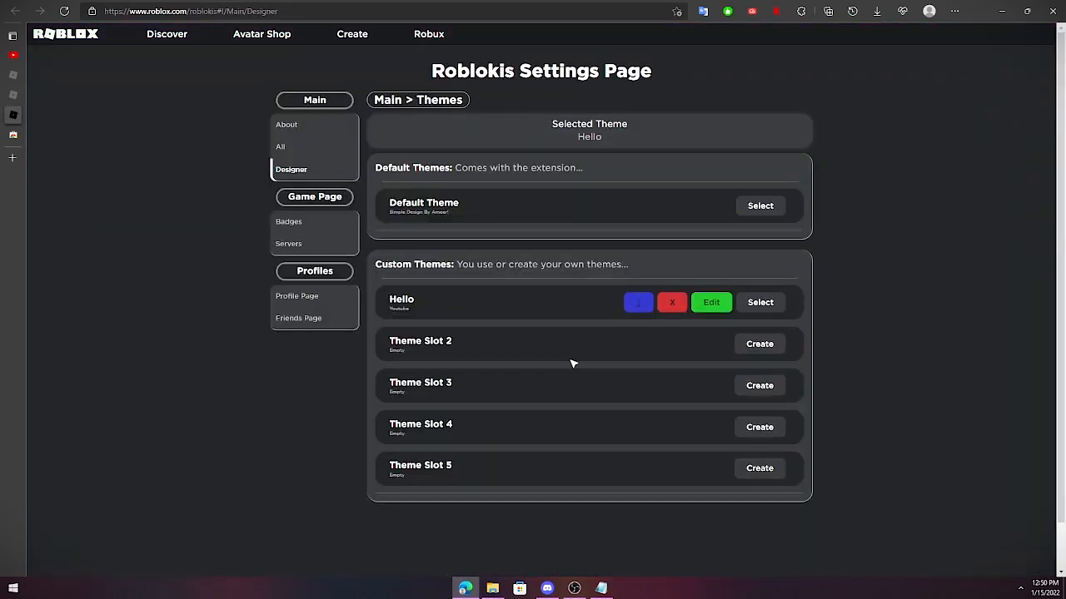
{"action": "mouse_move", "coordinate": [561, 353]}
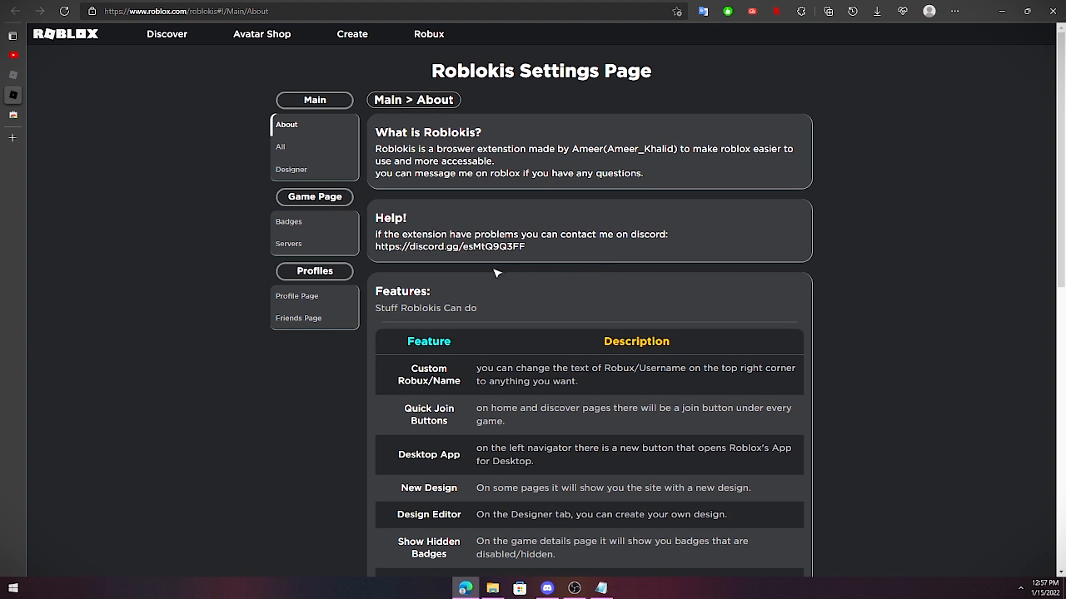
{"action": "mouse_move", "coordinate": [452, 249]}
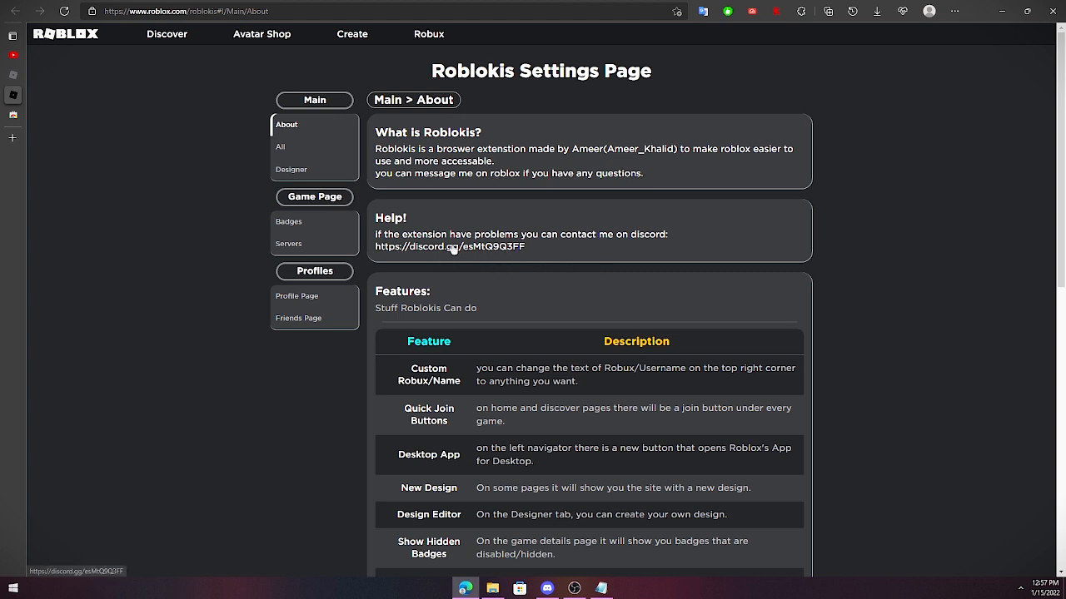
{"action": "mouse_move", "coordinate": [764, 163]}
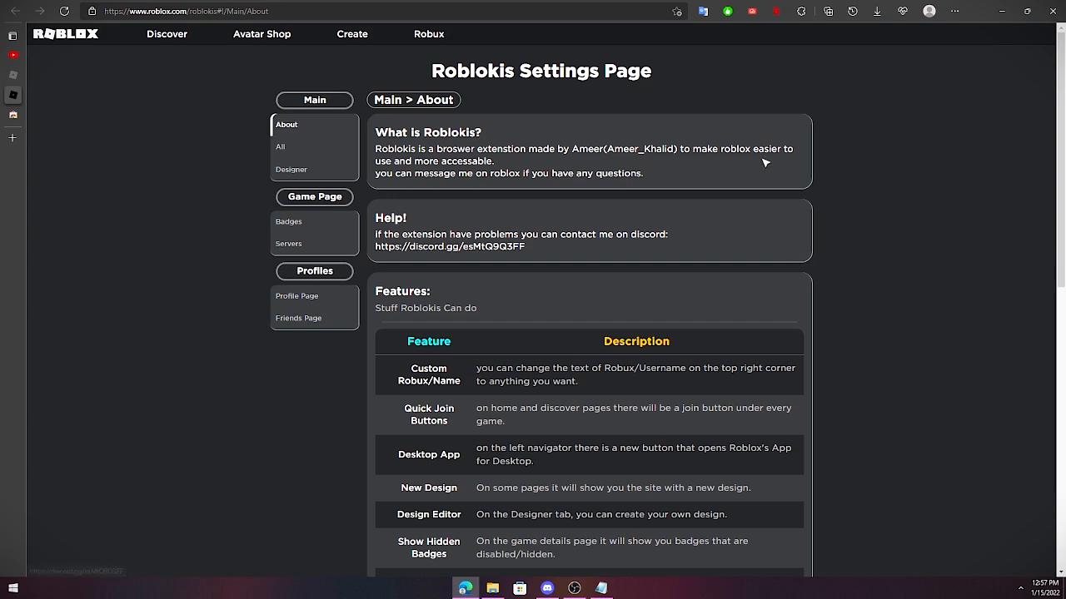